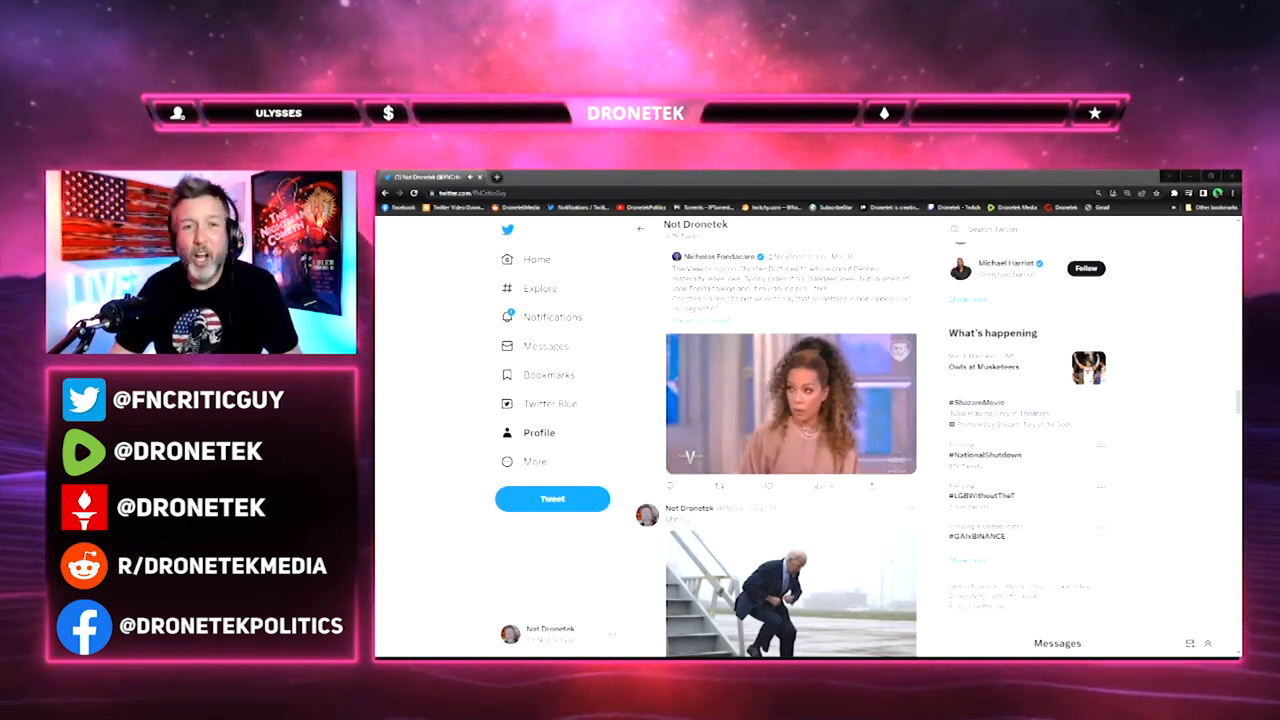
Start playback of the embedded news clip in the top tweet of the profile timeline.
left_click(790, 404)
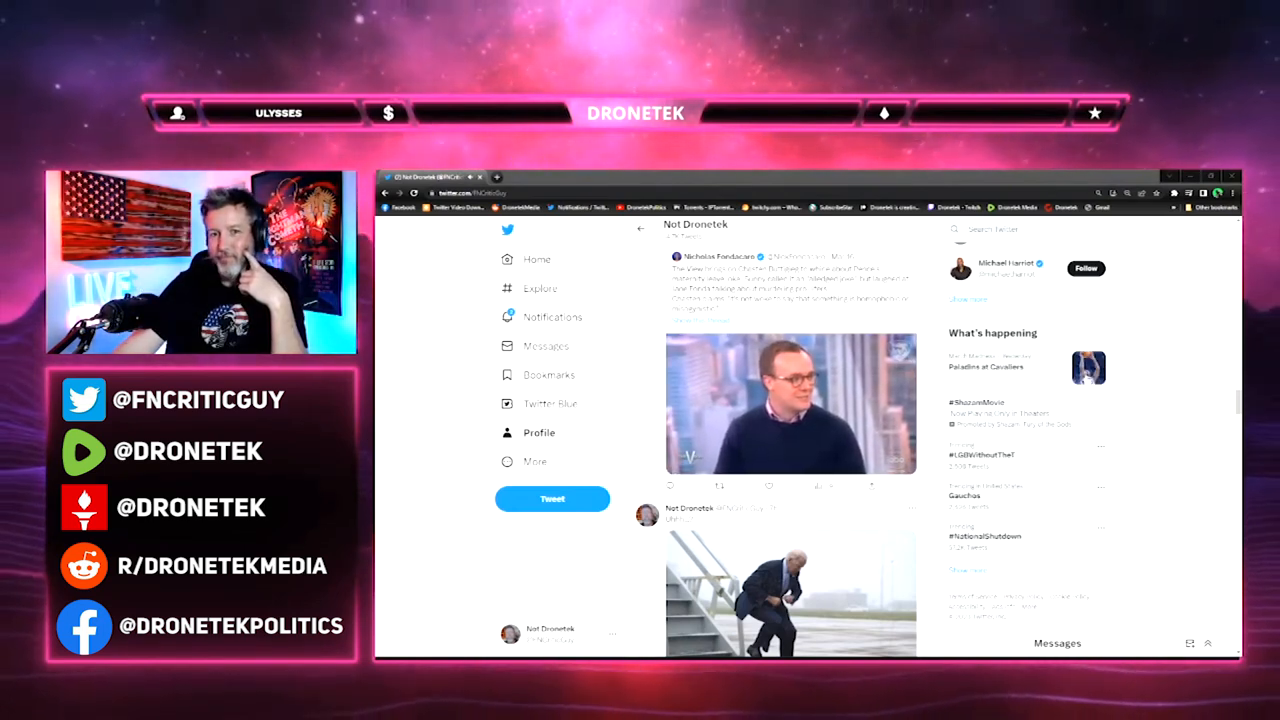
left_click(788, 404)
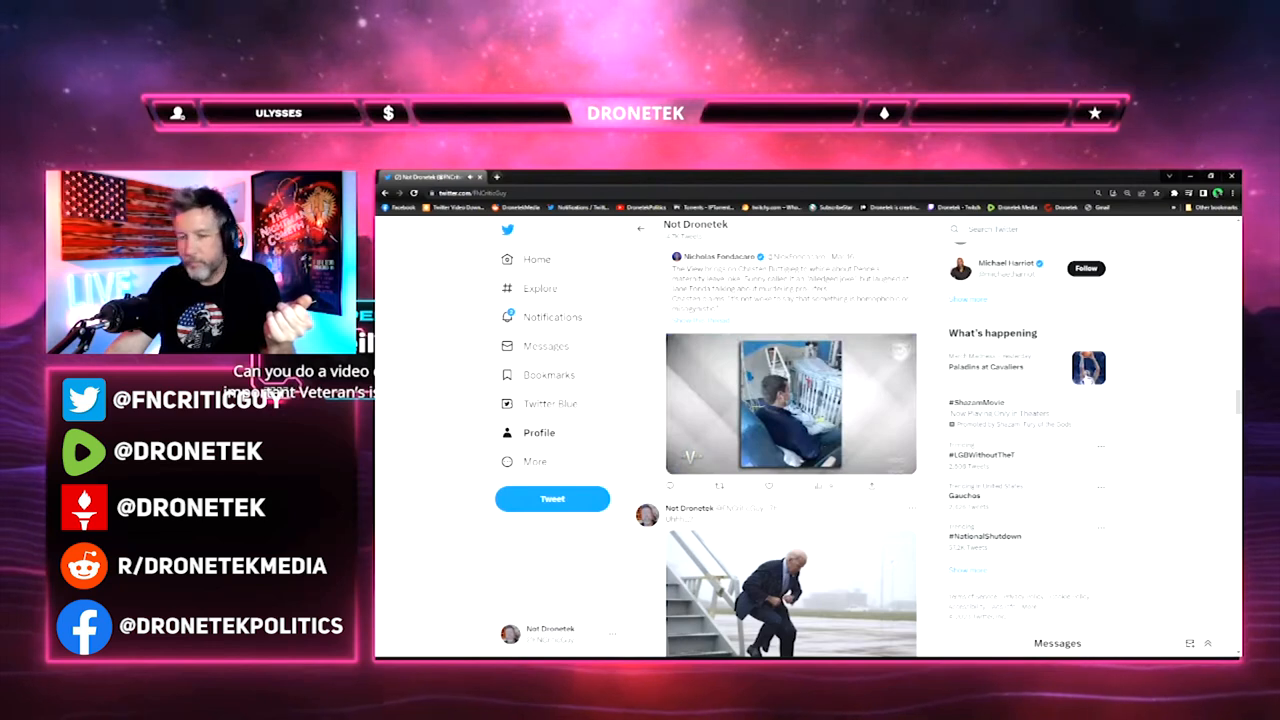
Replay the news clip so its view count and progress bar show past the one-minute mark.
left_click(790, 404)
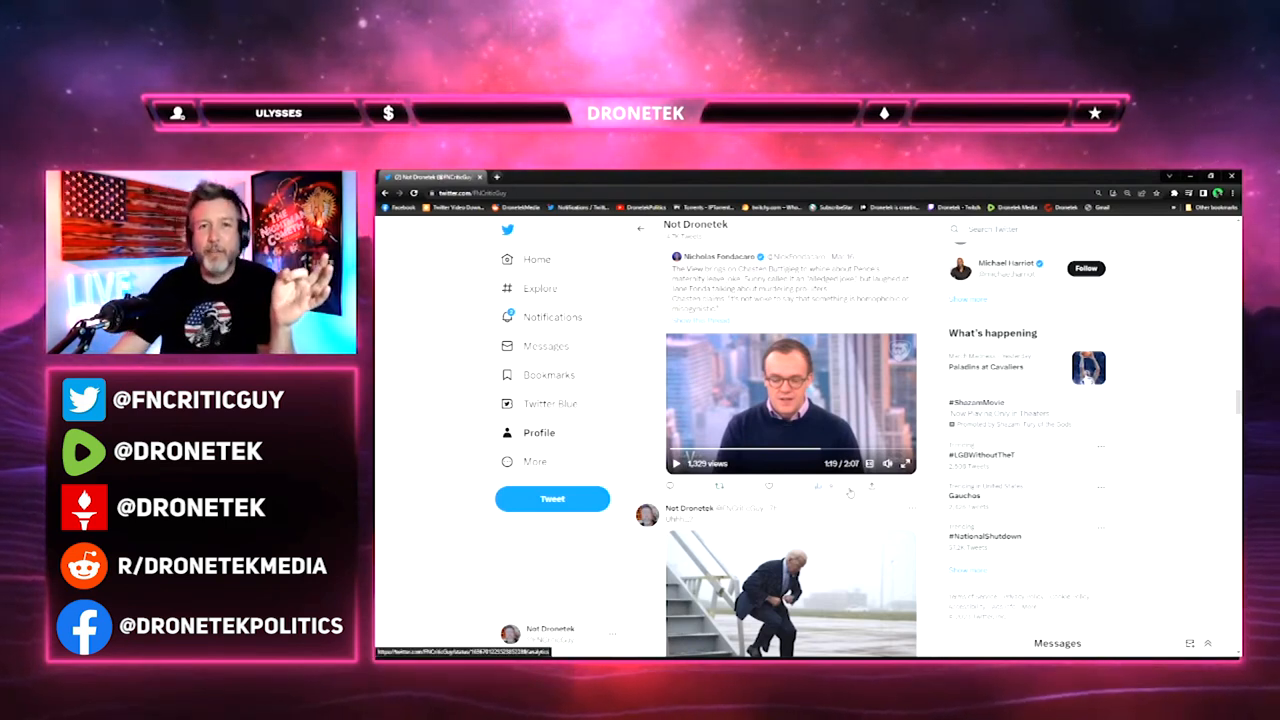
mouse_move(844, 440)
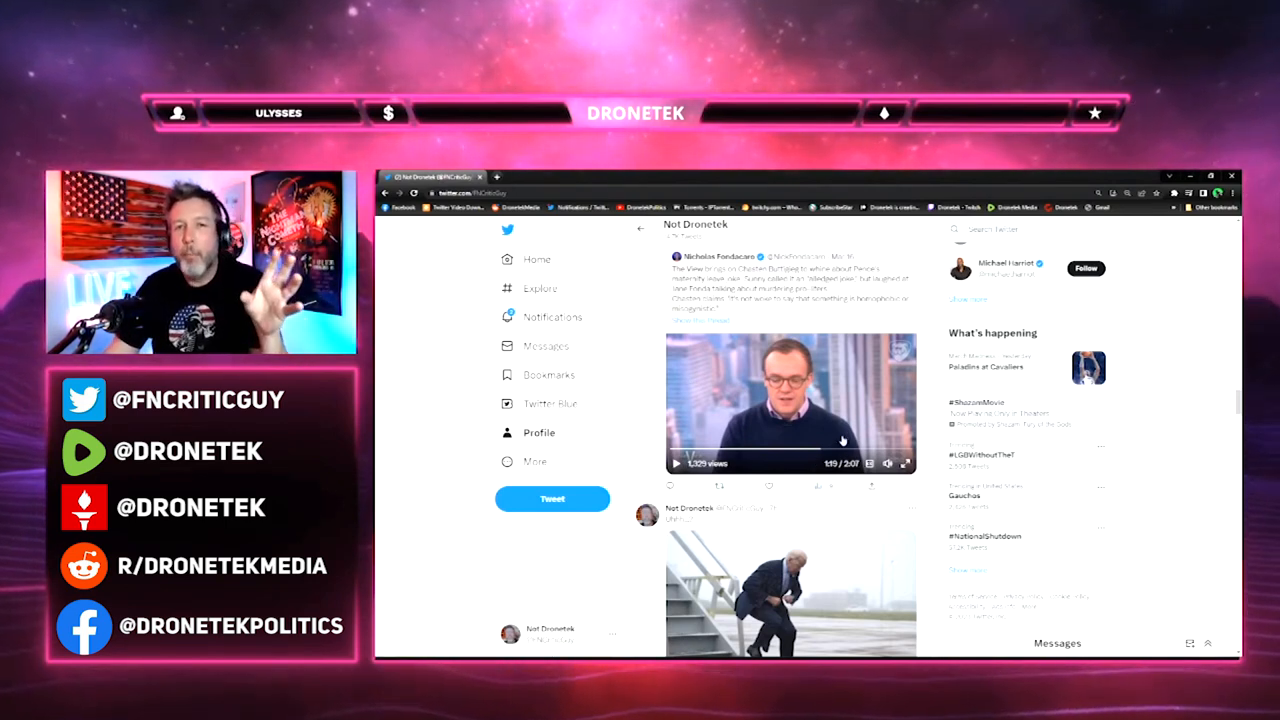